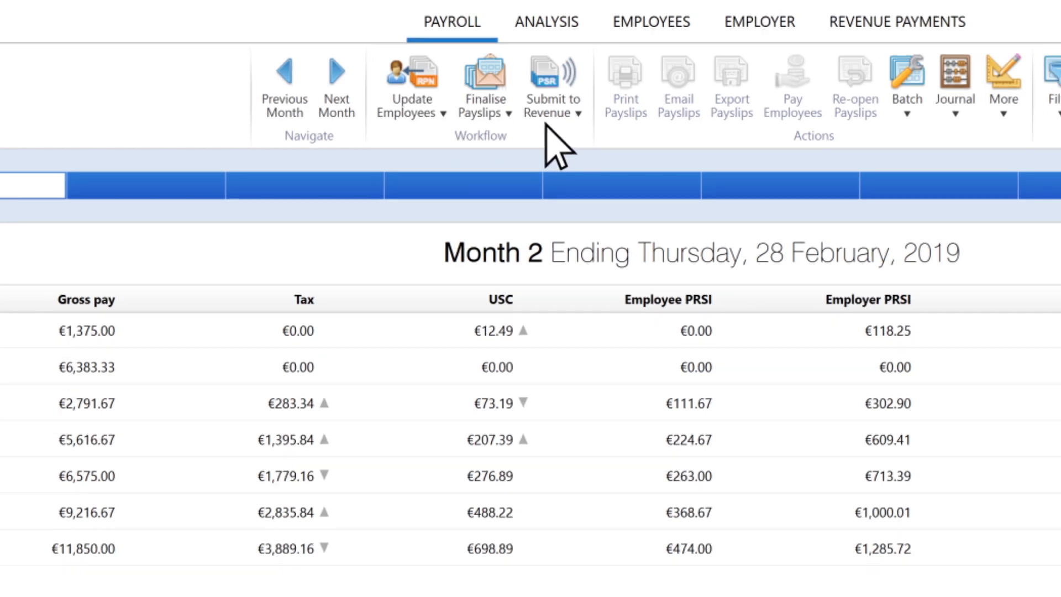
Check Revenue for and retrieve the latest RPNs for the February payroll employees
scroll(down, 3)
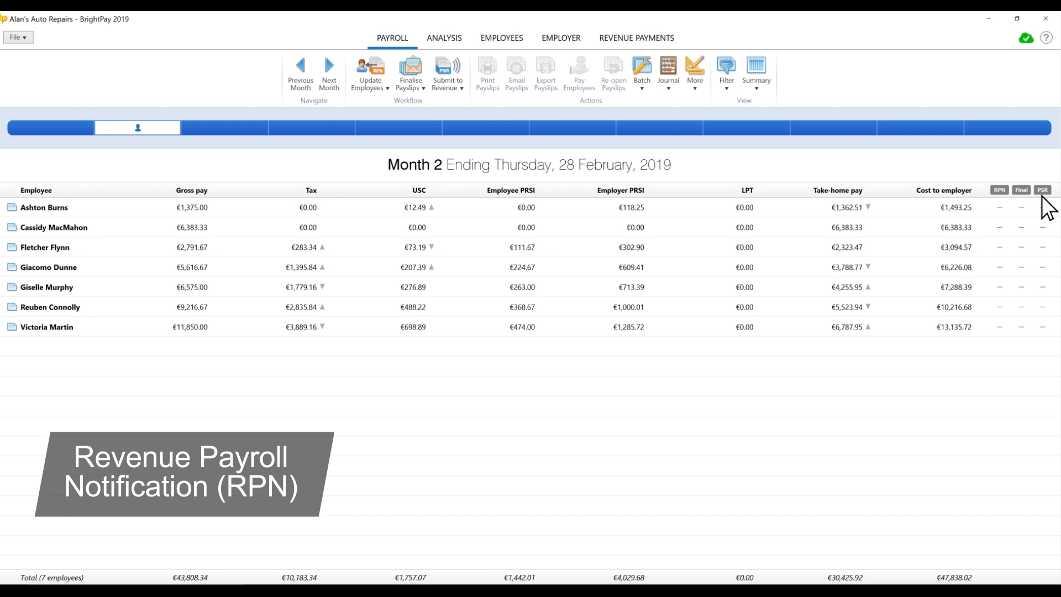
click(369, 73)
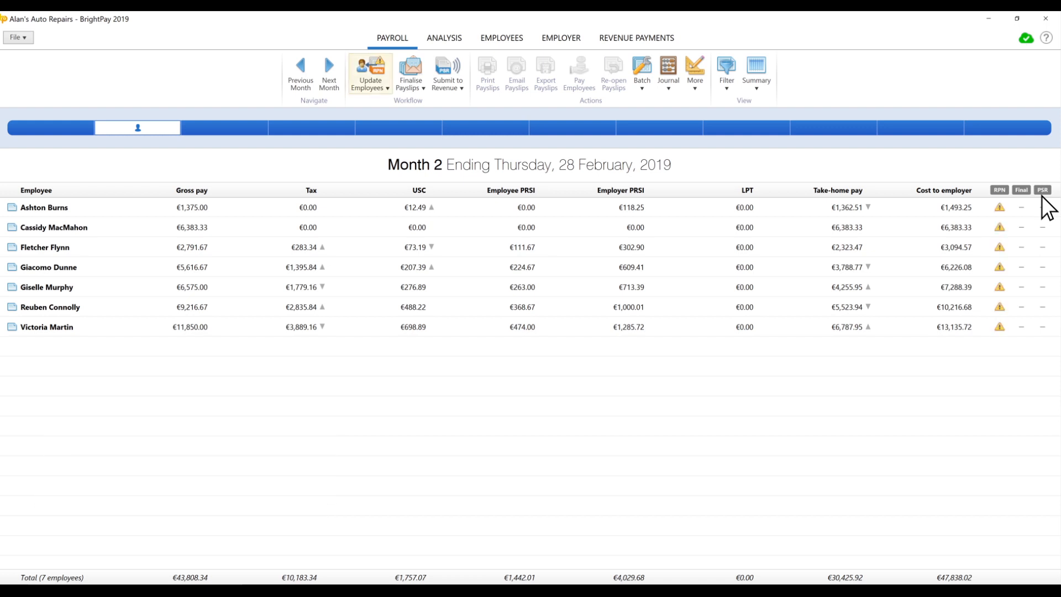
mouse_move(370, 74)
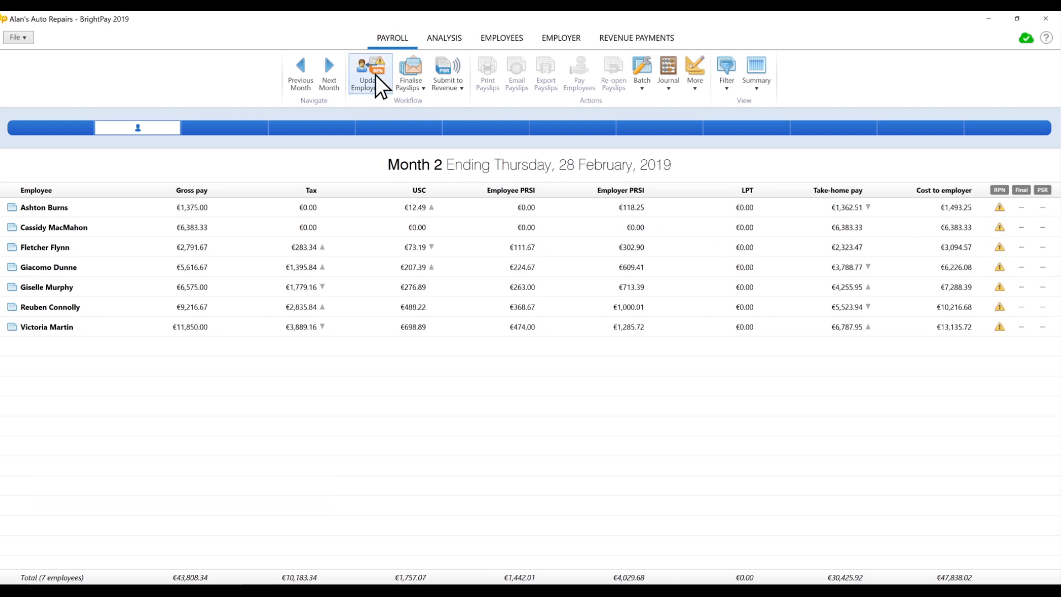
click(369, 74)
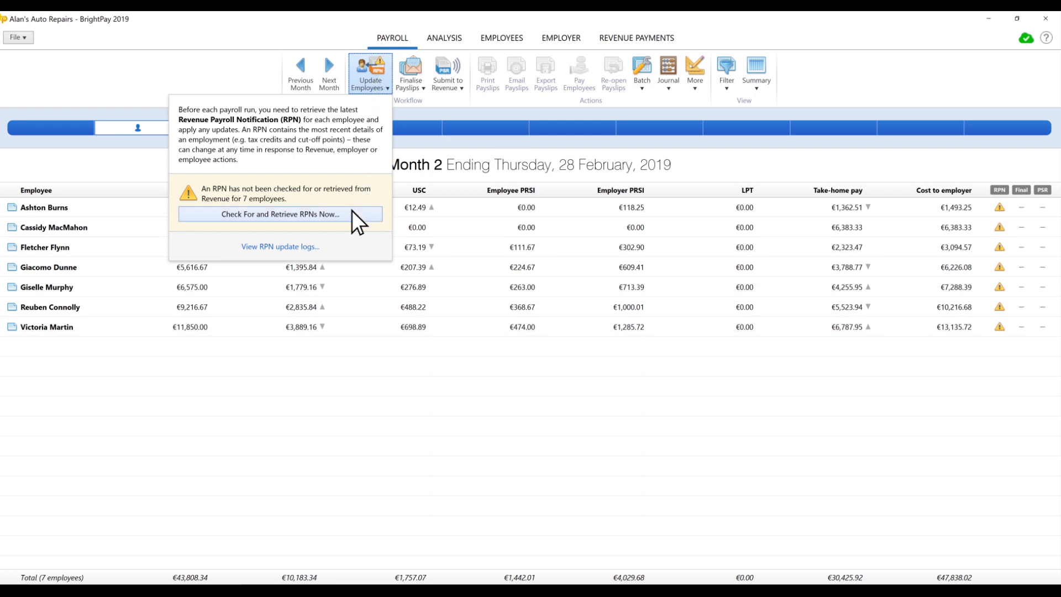
click(280, 214)
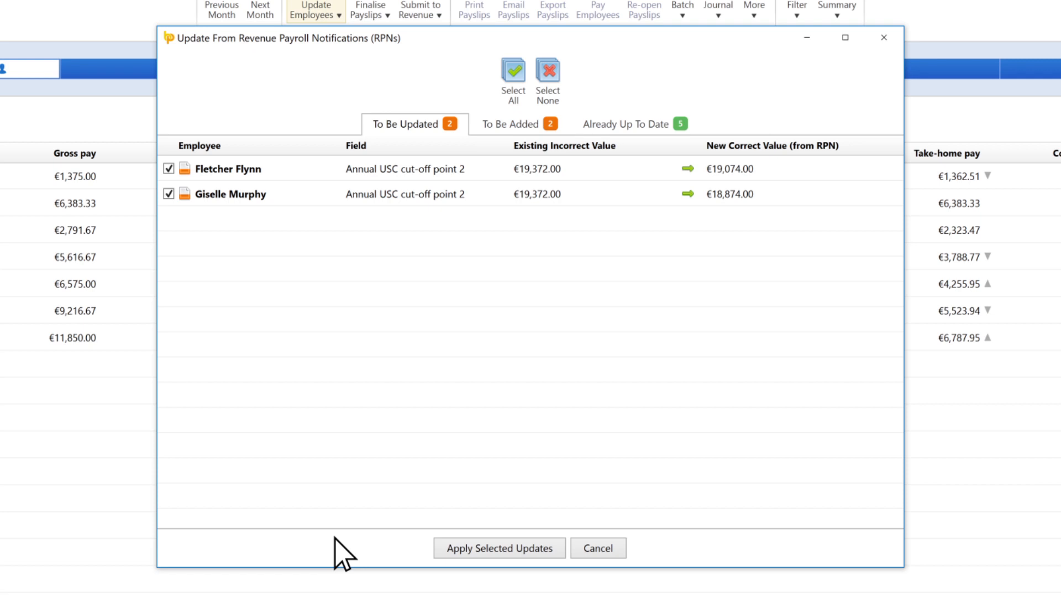
mouse_move(499, 547)
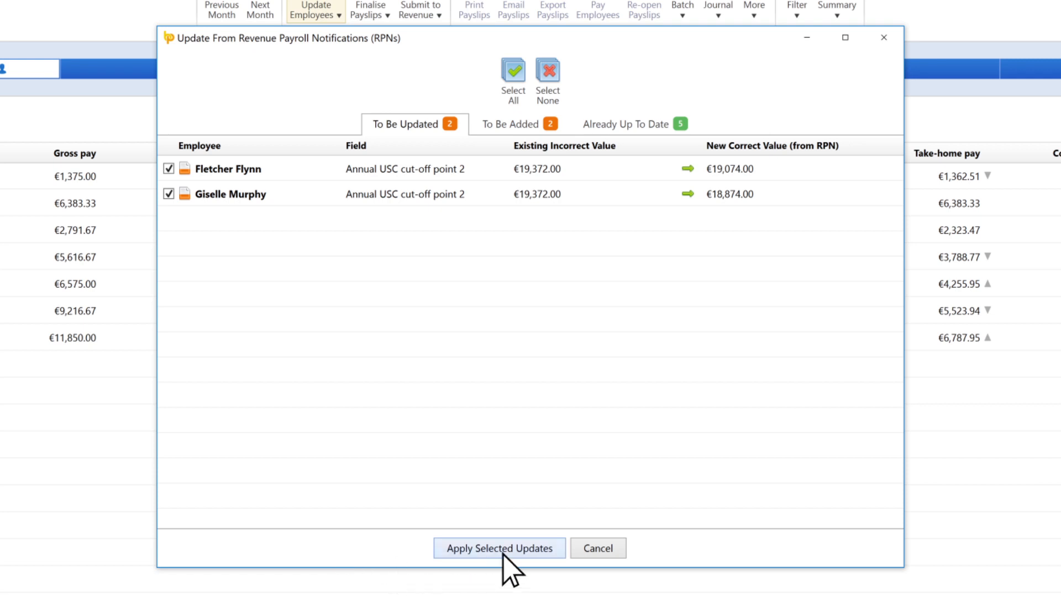
Apply the two corrected annual USC cut-off values and acknowledge the updates
click(499, 547)
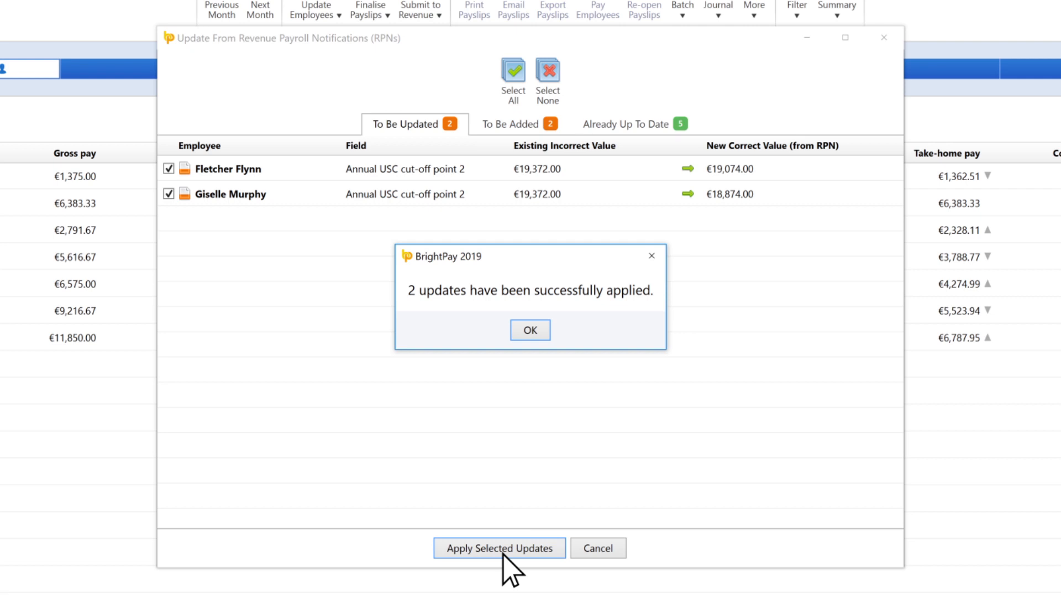
click(530, 331)
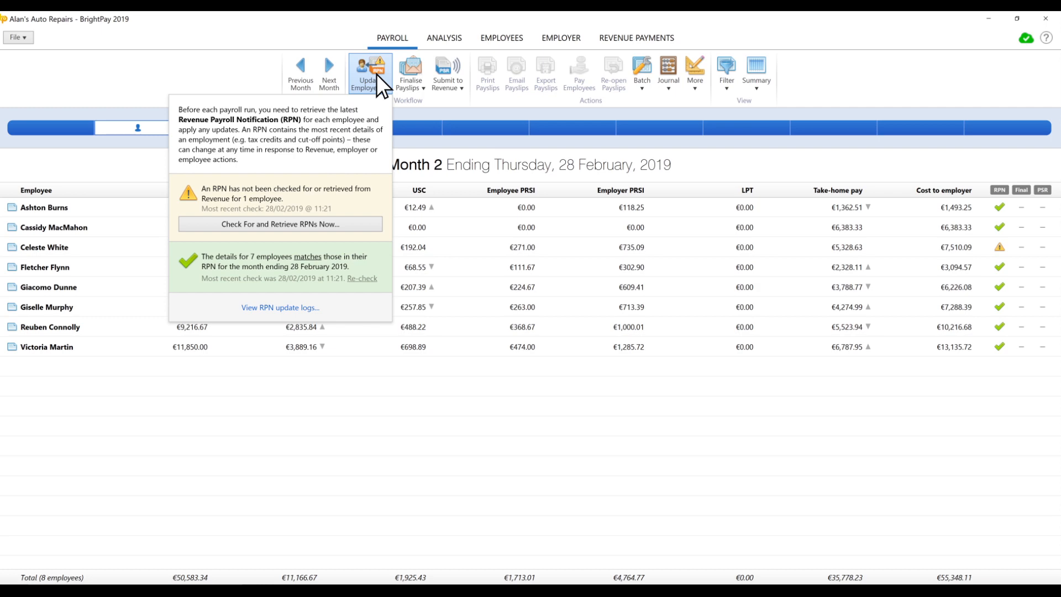
click(279, 224)
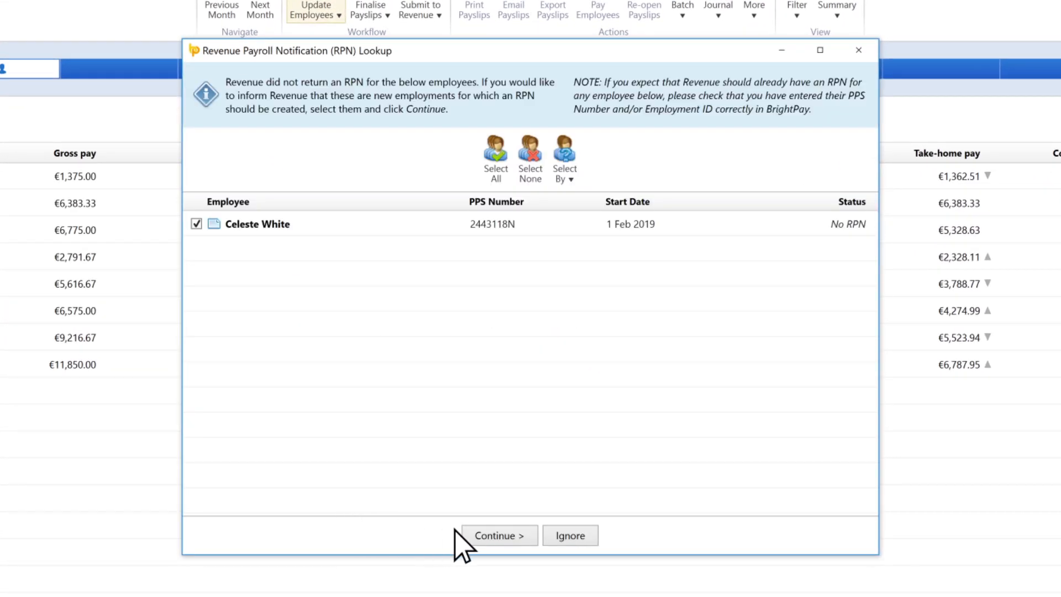
click(498, 535)
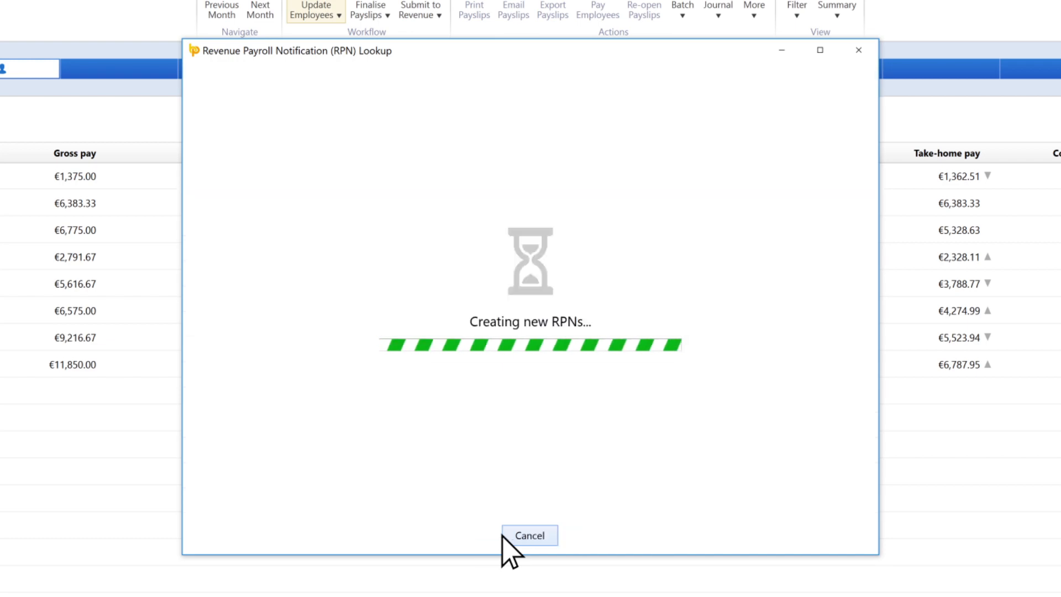
click(529, 535)
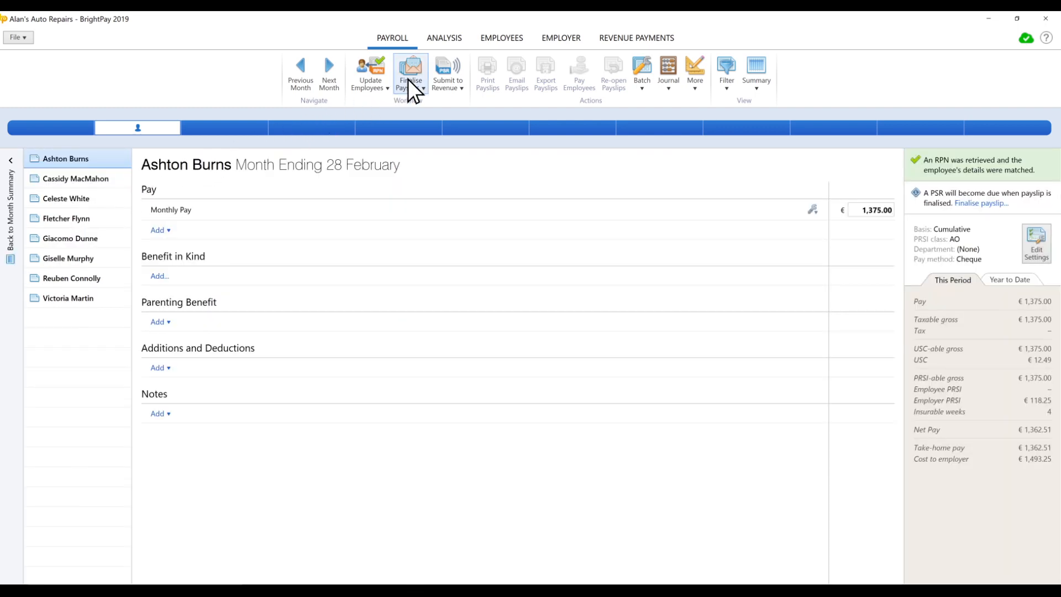
Finalise all eight February payslips so each employee awaits a Payroll Submission Request
click(410, 73)
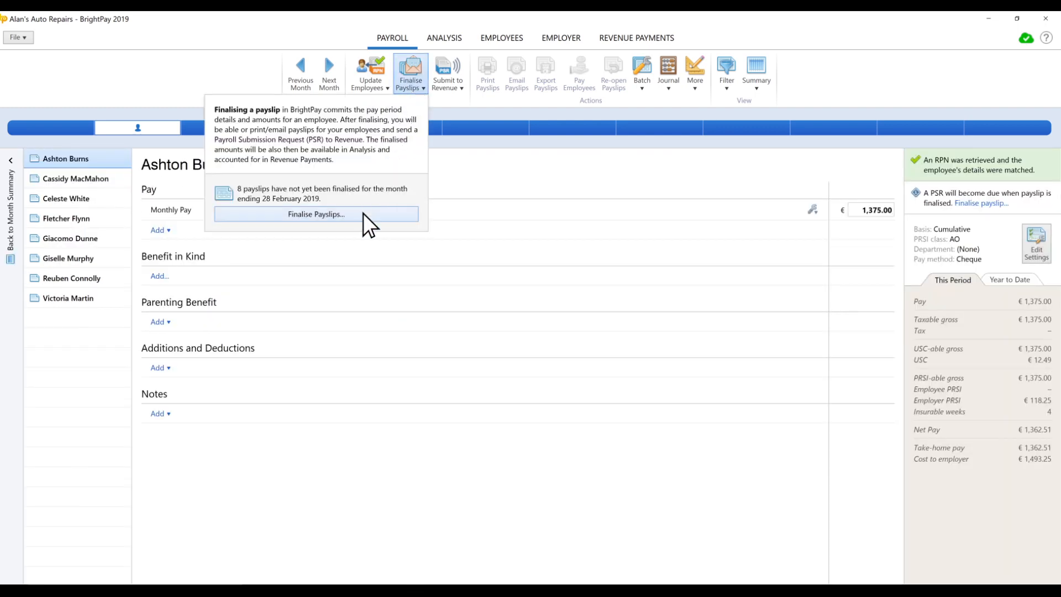
click(315, 214)
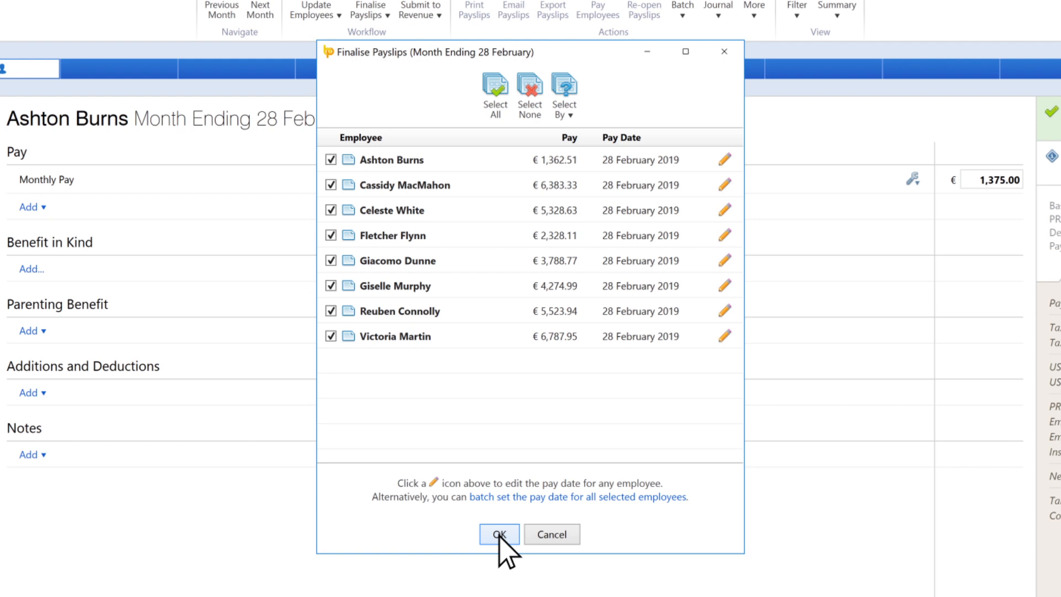
click(498, 534)
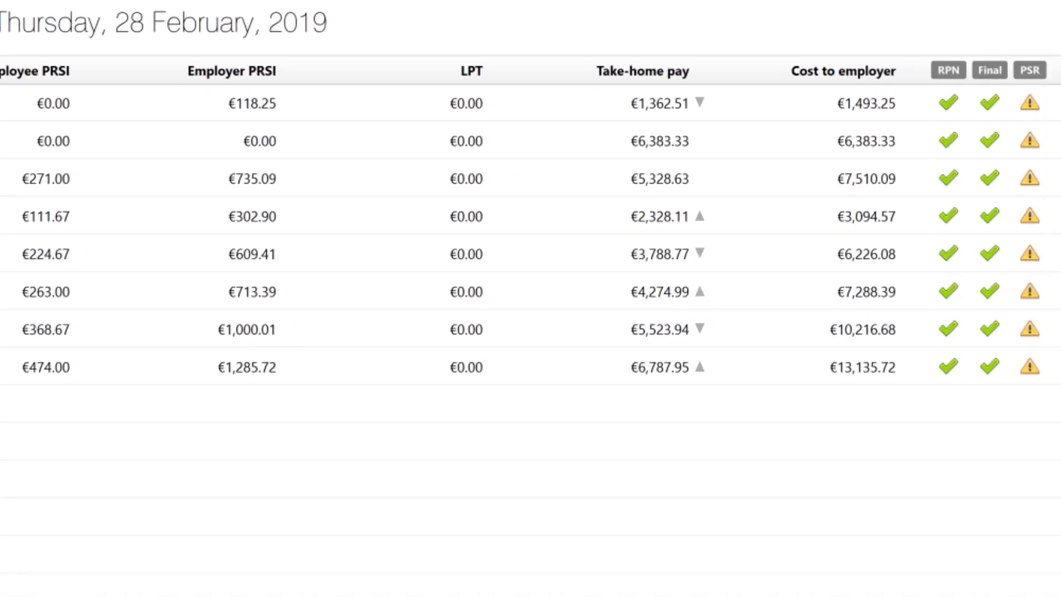
click(447, 73)
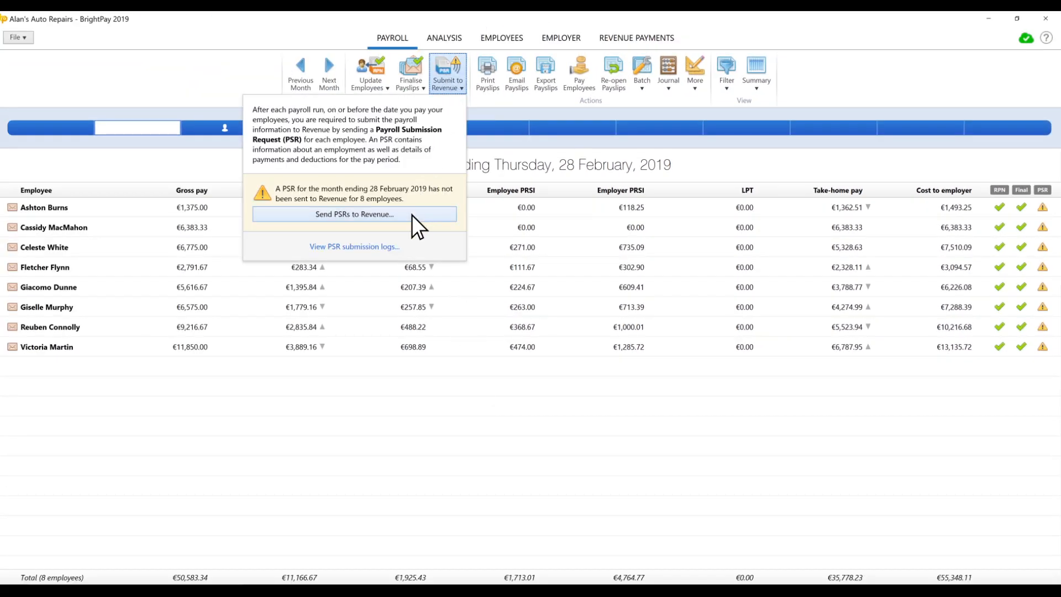
Send the PSR for all eight employees to Revenue and close the accepted response
click(354, 213)
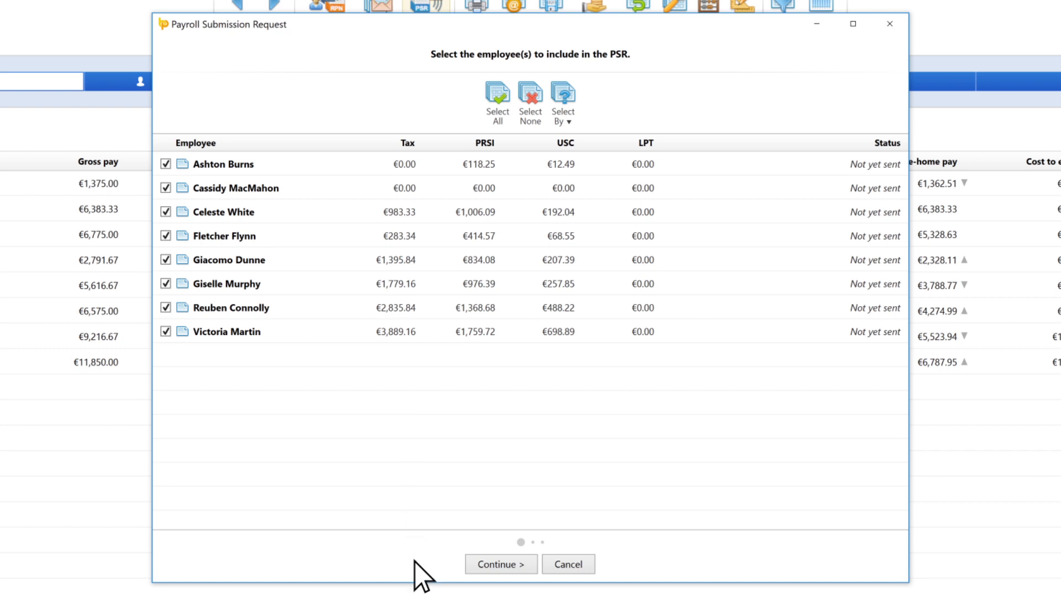
click(500, 564)
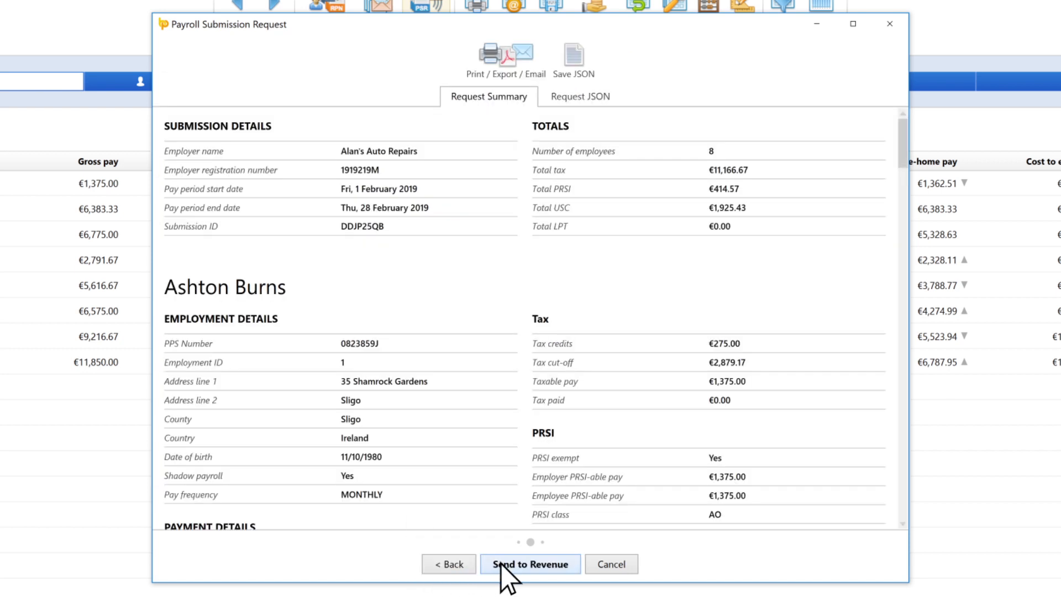
click(529, 562)
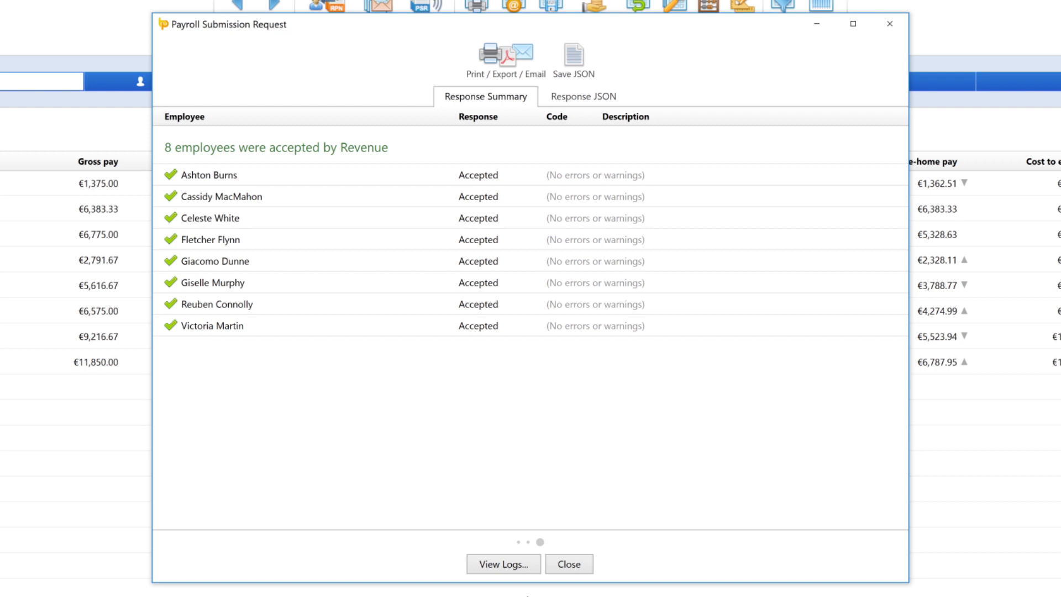
click(568, 564)
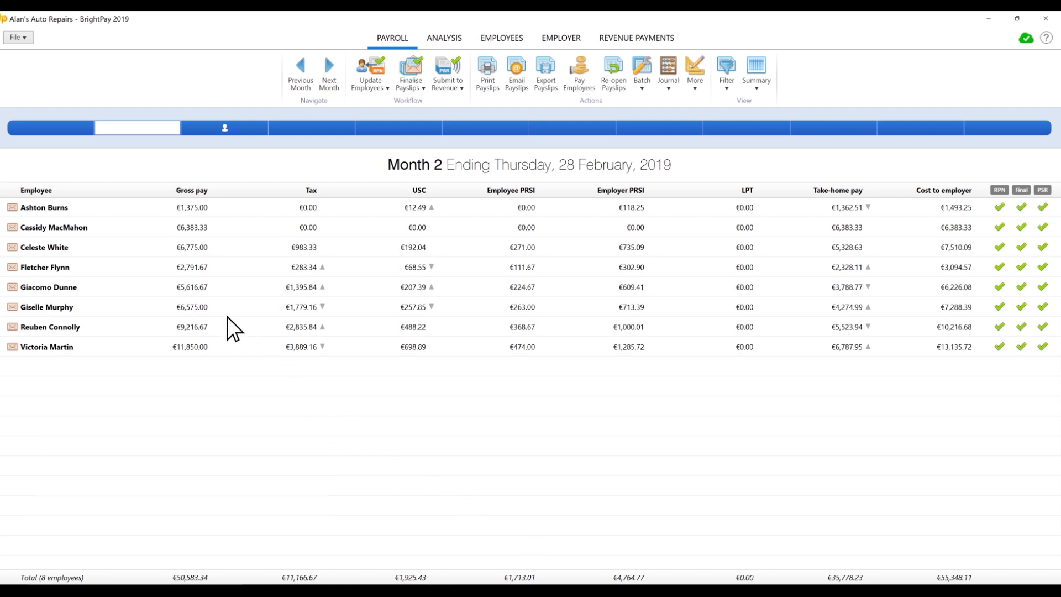
click(16, 38)
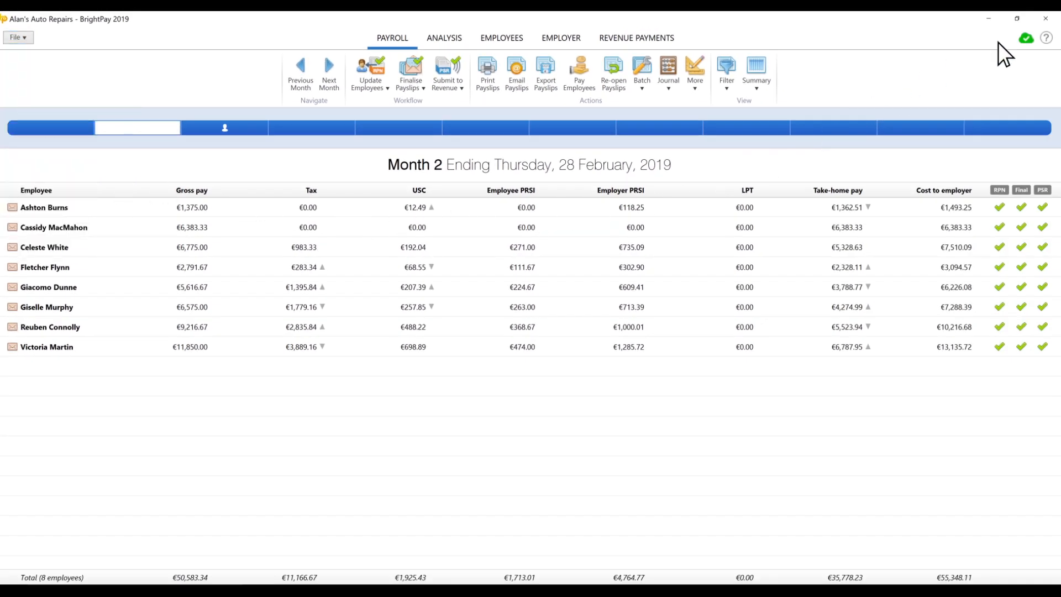
click(1024, 38)
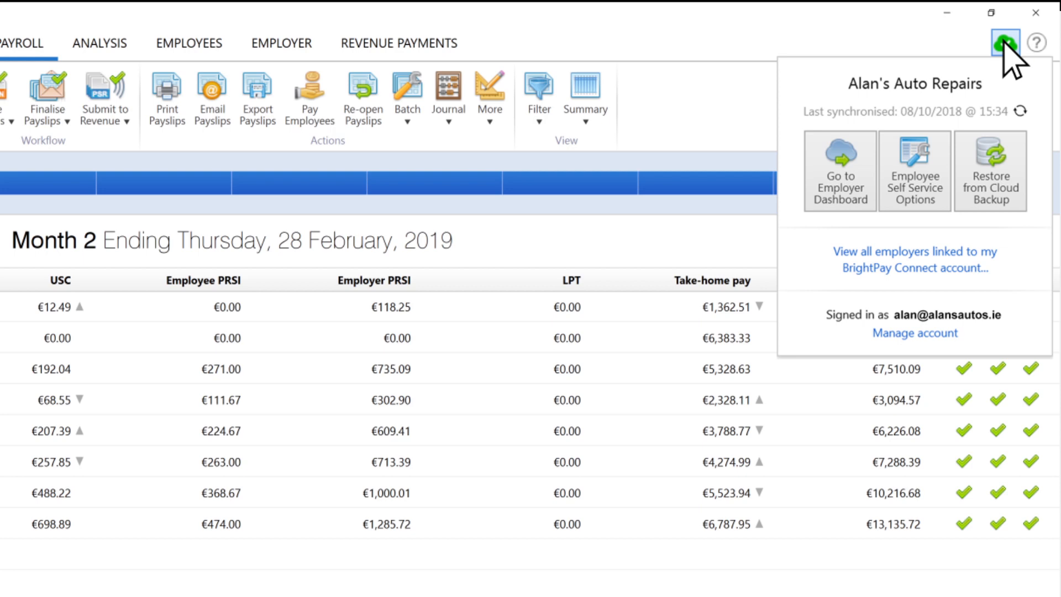
click(1009, 43)
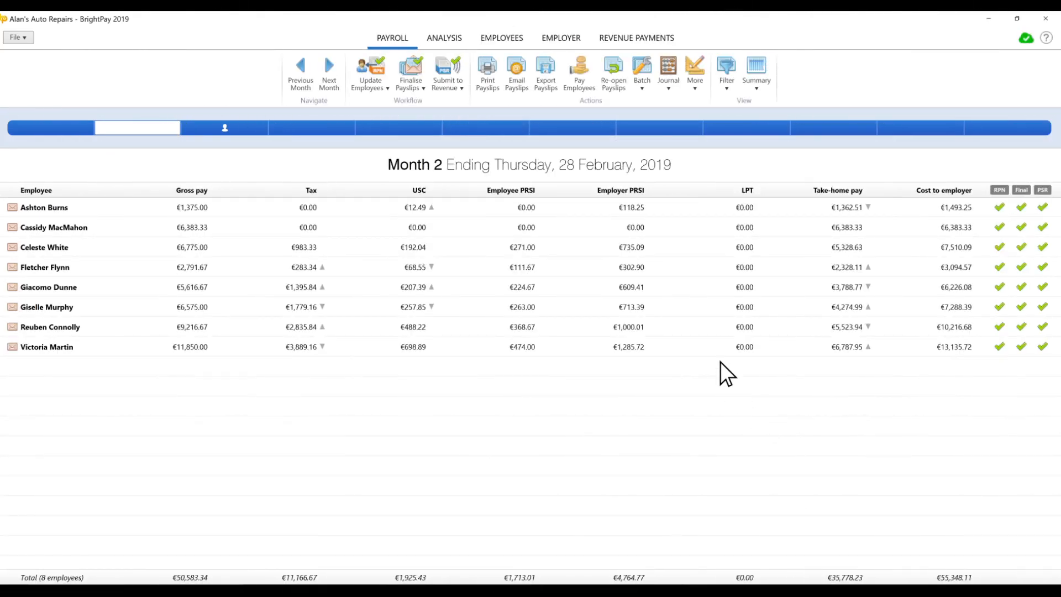
Cancel the Re-open Payslips list and view the monthly returns with €19,569.88 due
click(614, 73)
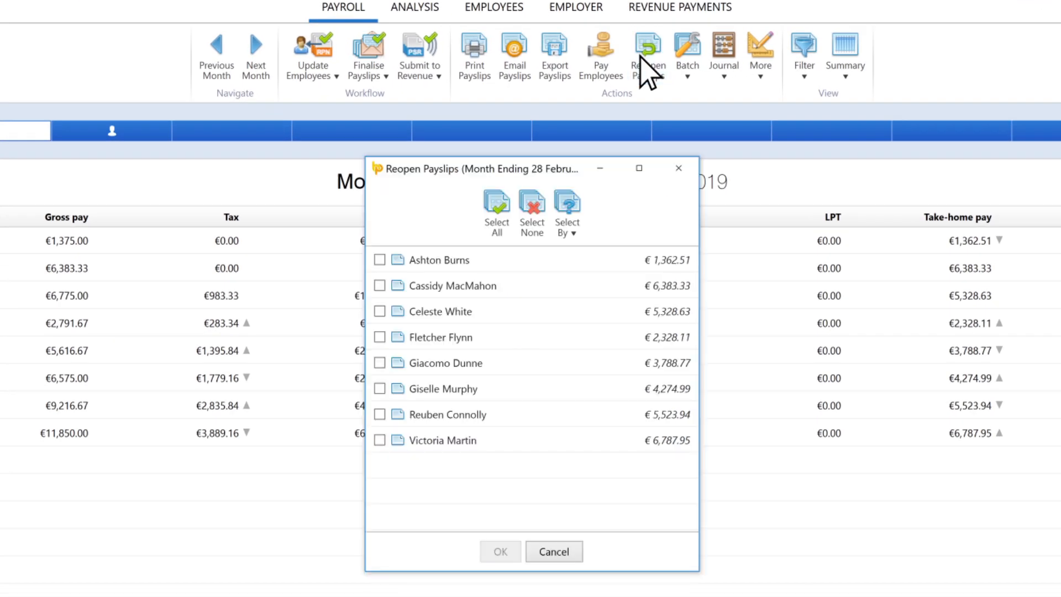
click(552, 550)
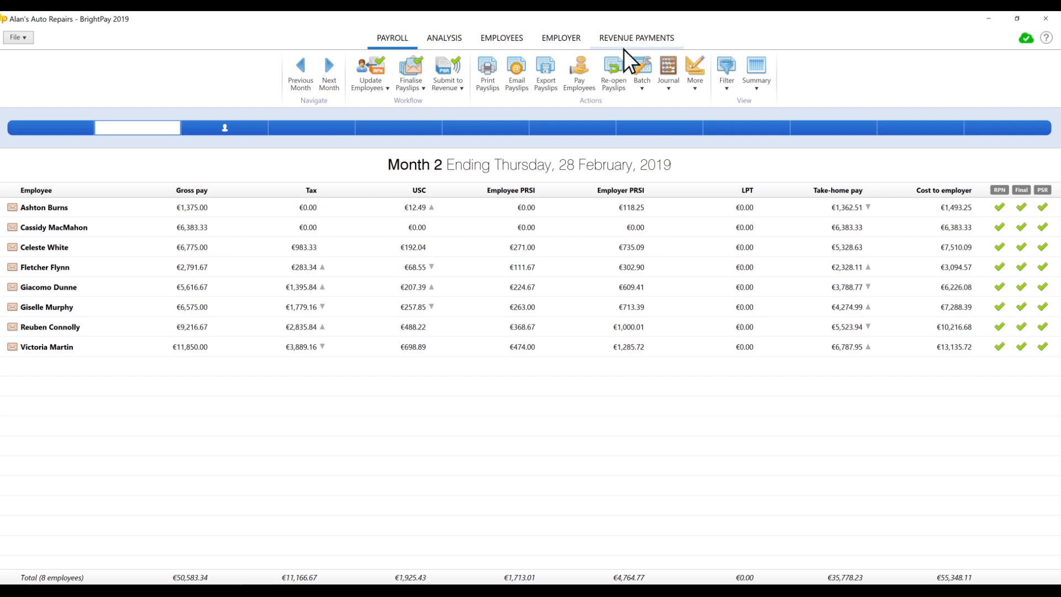
click(636, 37)
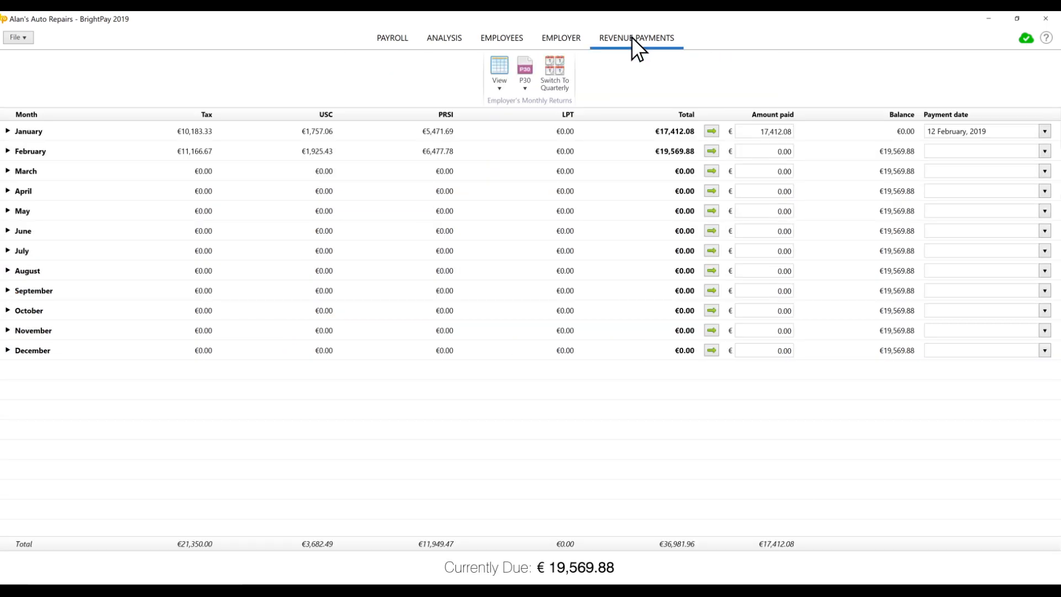